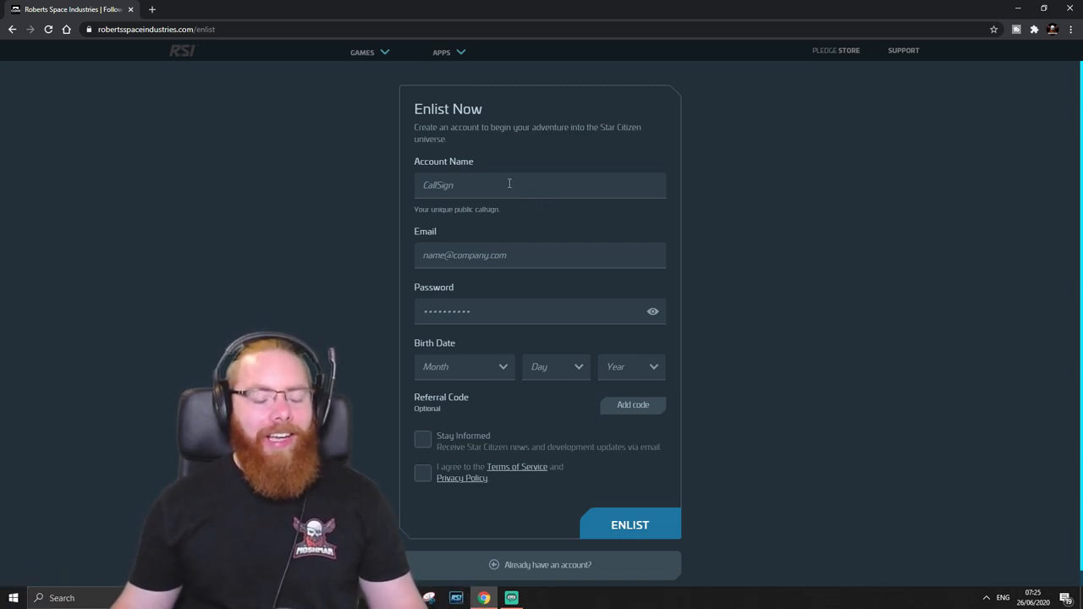
mouse_move(494, 404)
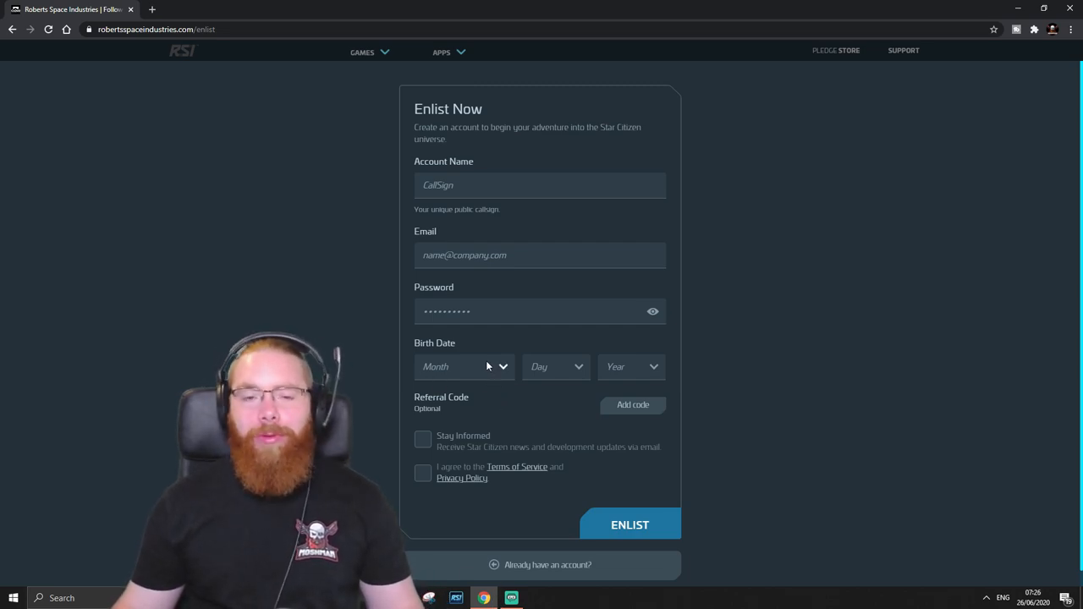
mouse_move(526, 476)
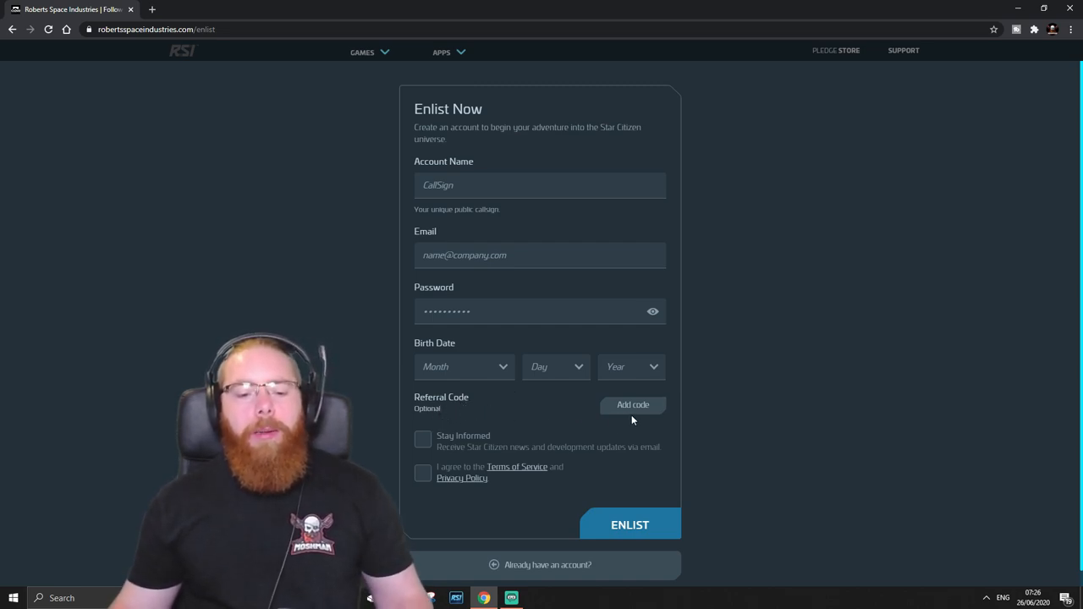
mouse_move(561, 395)
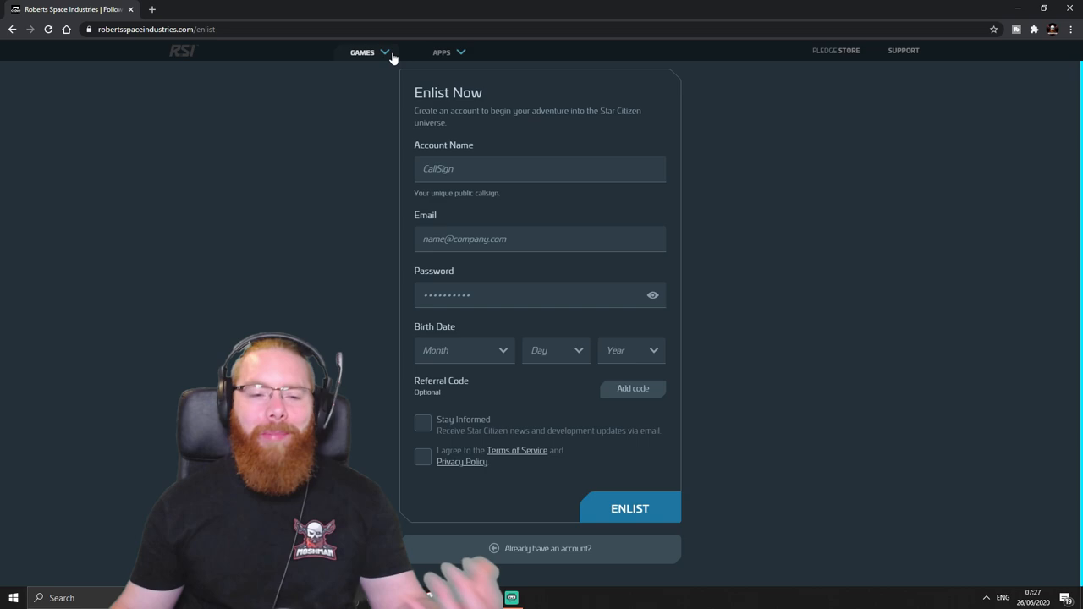
mouse_move(718, 152)
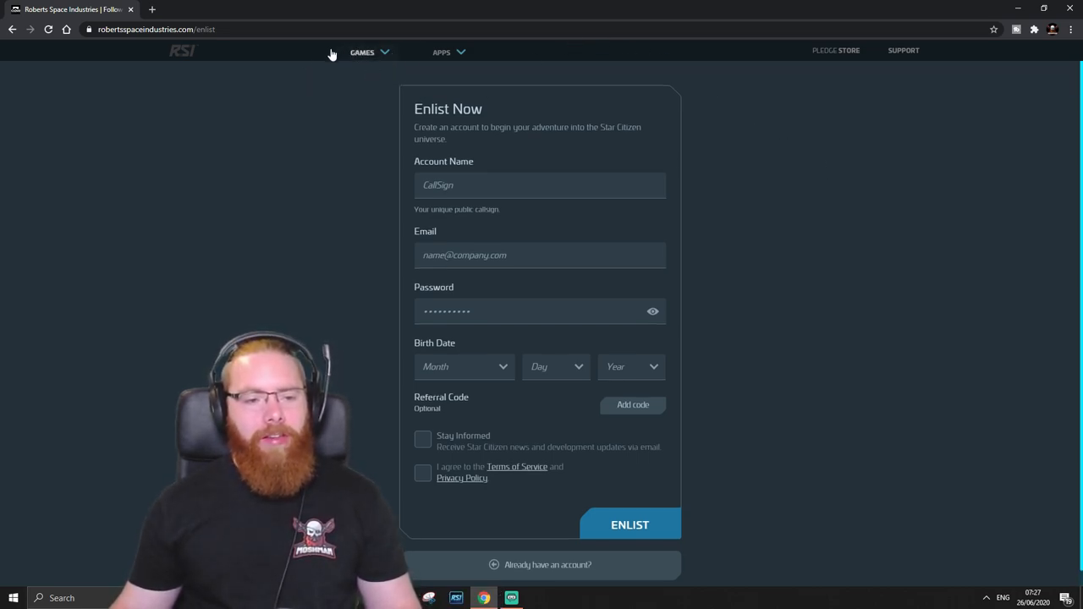
mouse_move(439, 62)
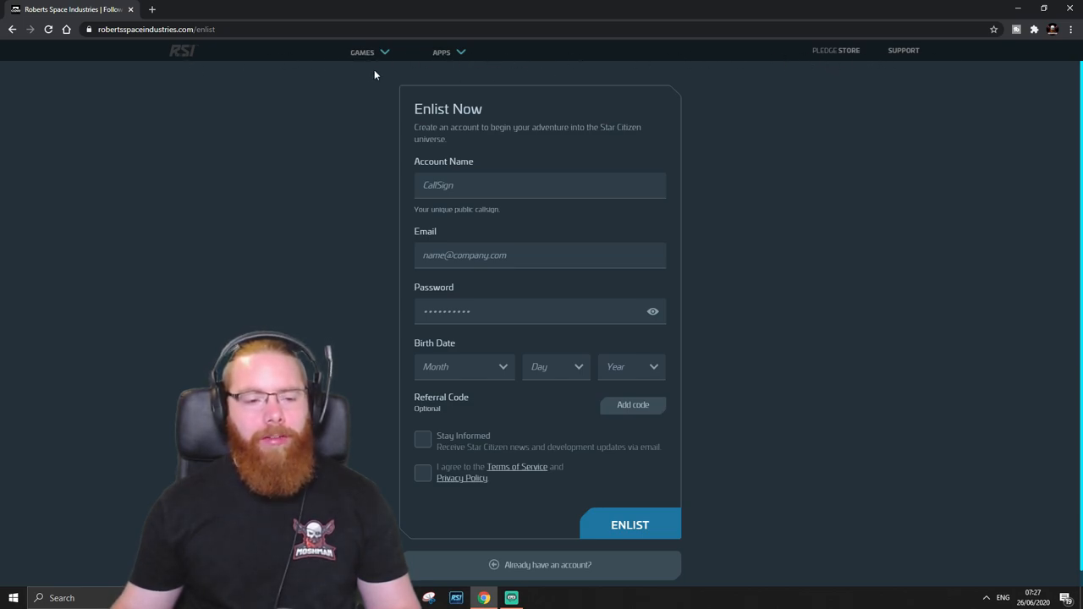
Leave the Enlist Now form and go to the Star Citizen game page
left_click(362, 52)
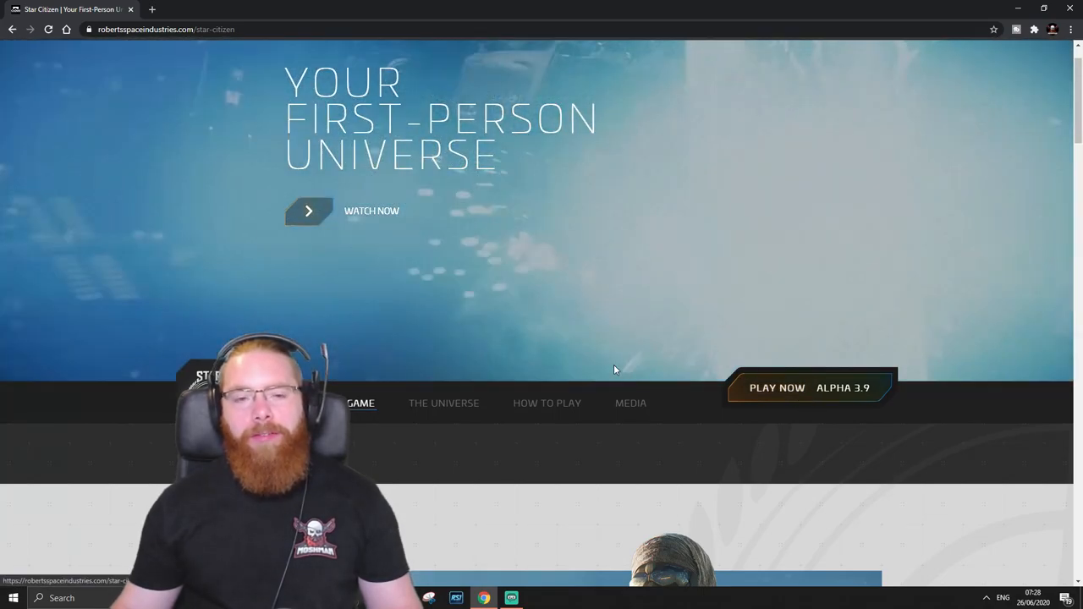
Scroll down the Star Citizen About the Game page to the 'Born To' section
scroll("down", 3)
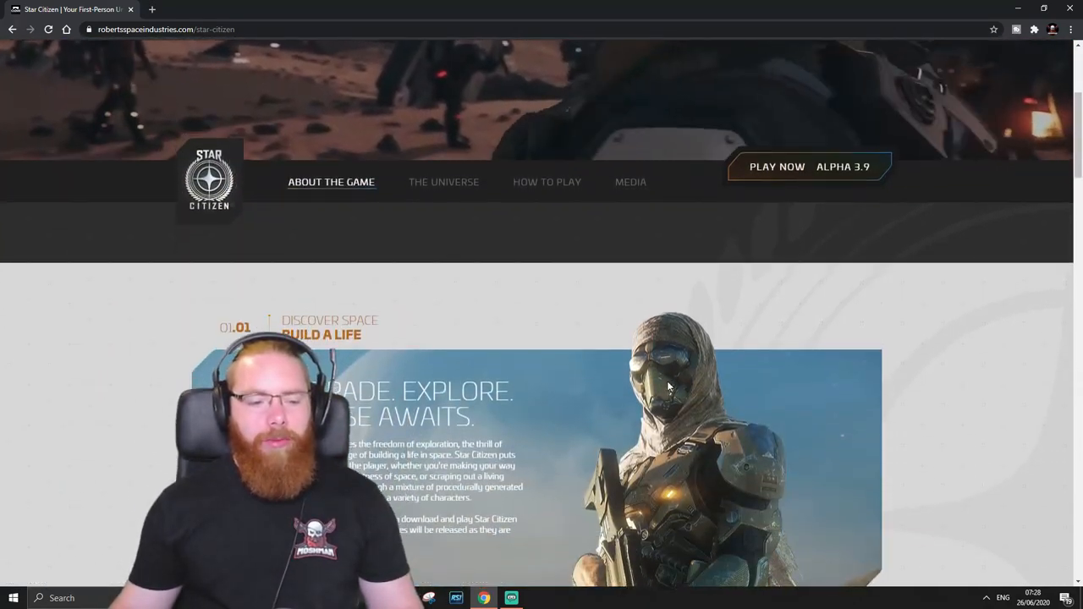
scroll("down", 3)
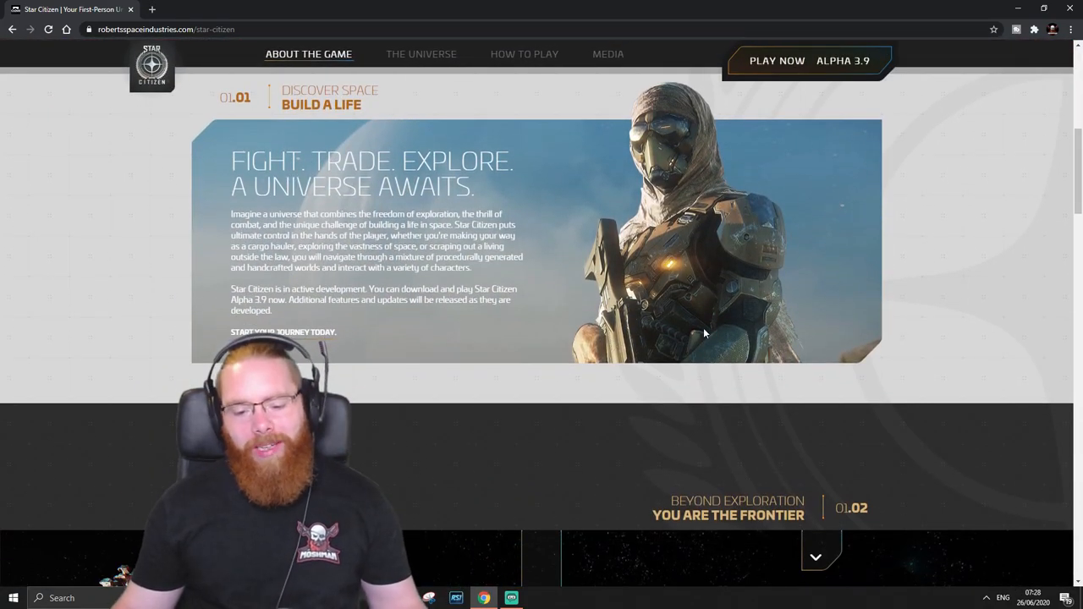
scroll("down", 3)
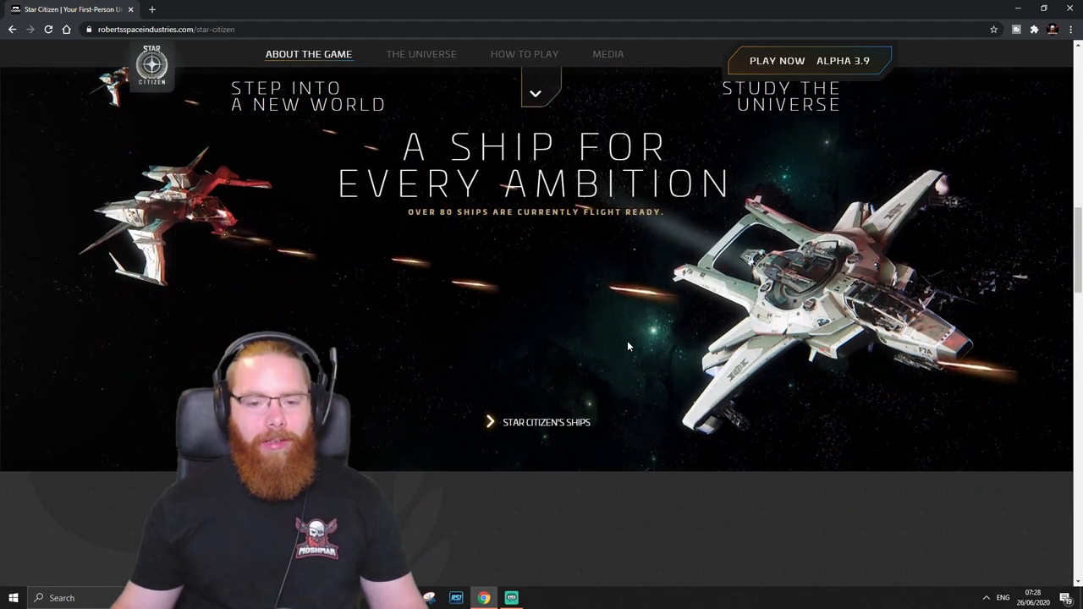
scroll("down", 3)
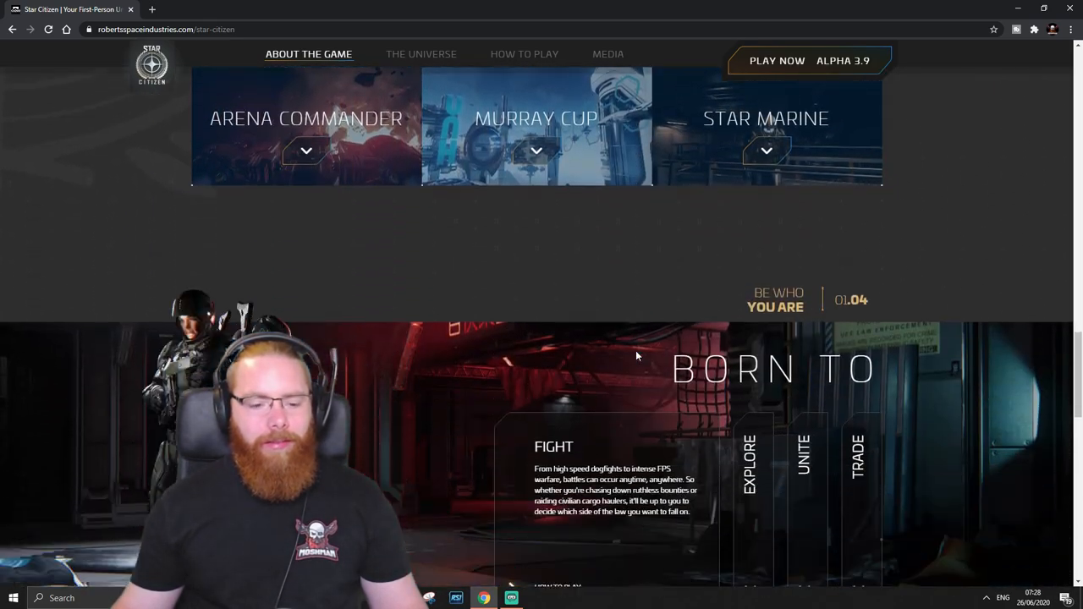
scroll("down", 3)
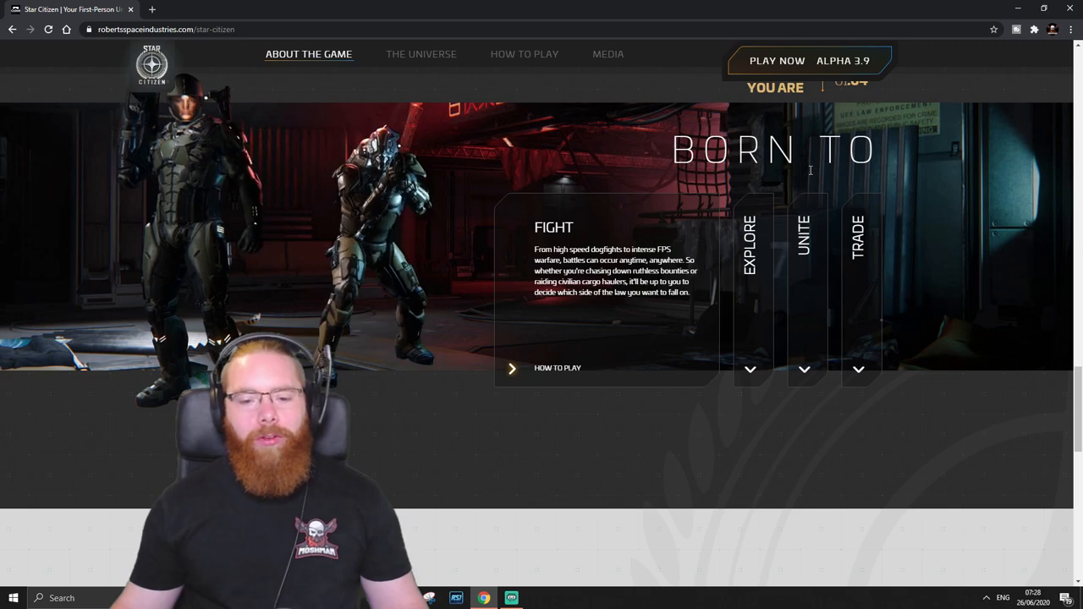
mouse_move(595, 248)
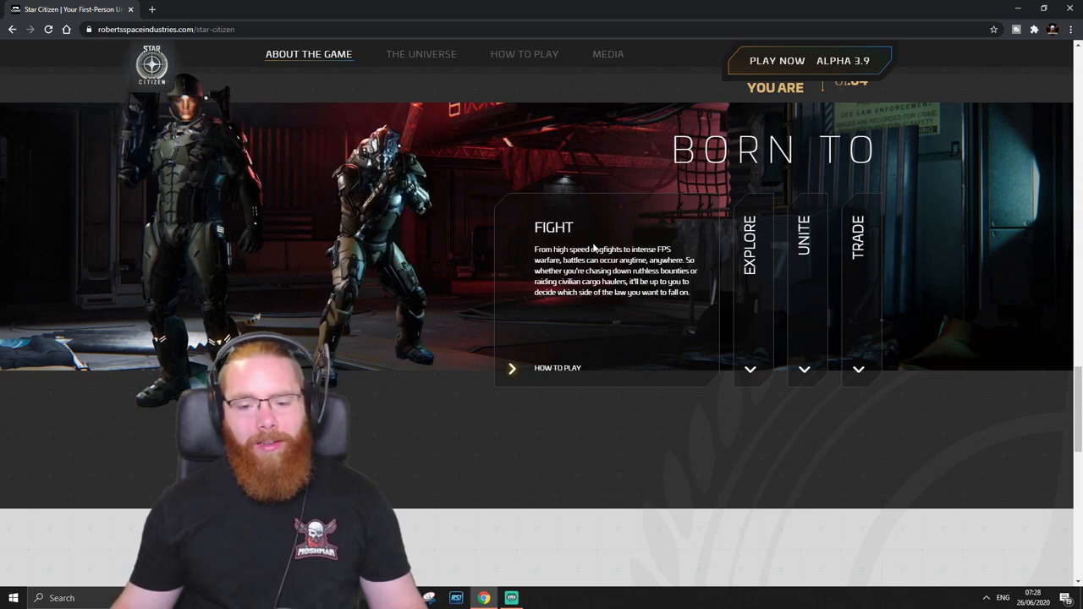
mouse_move(829, 333)
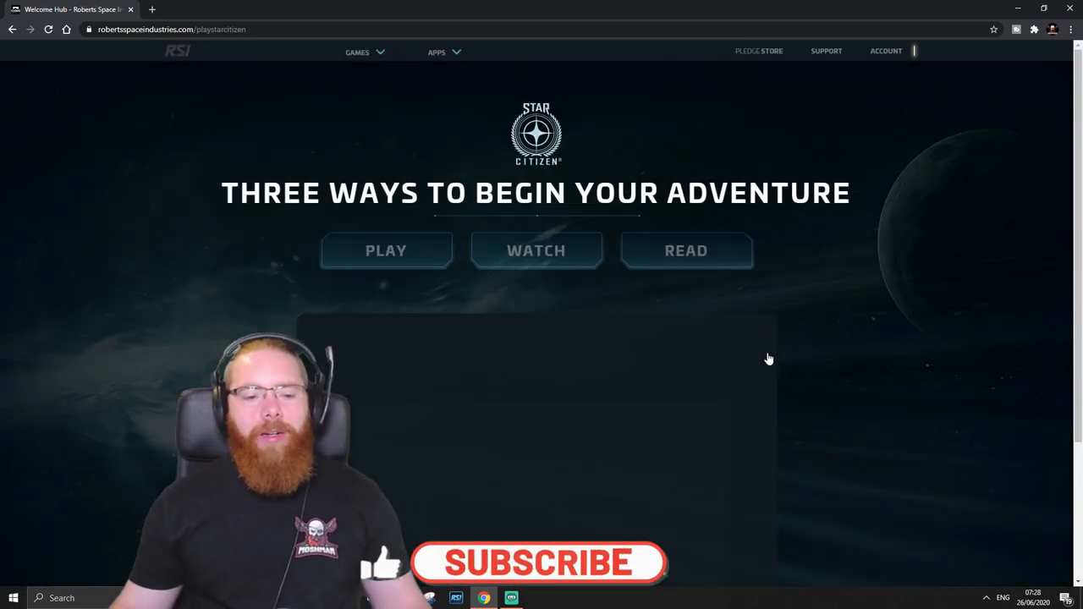
scroll("down", 3)
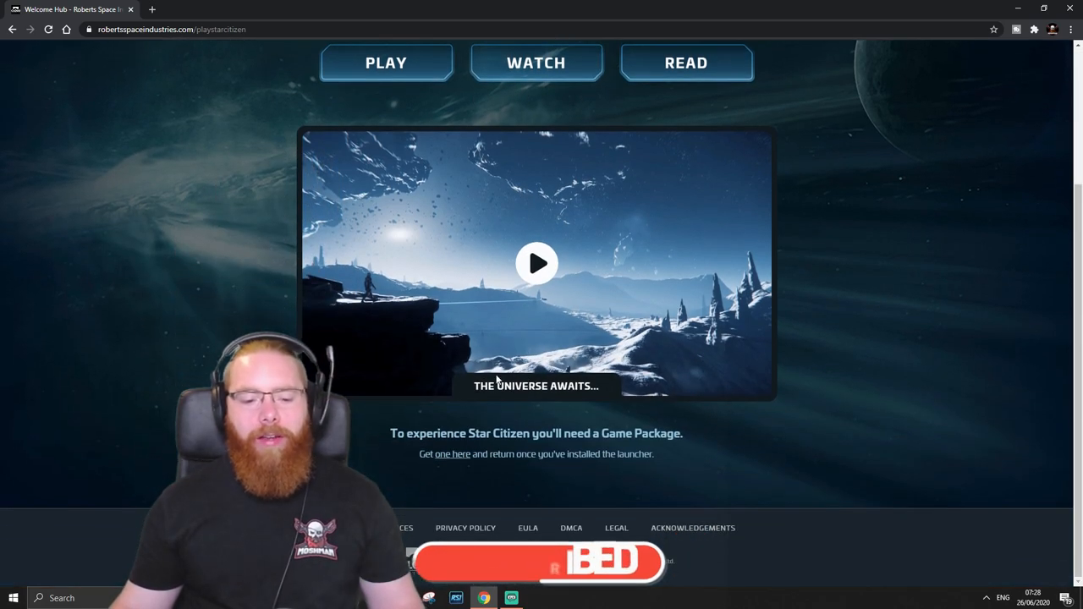
scroll("up", 3)
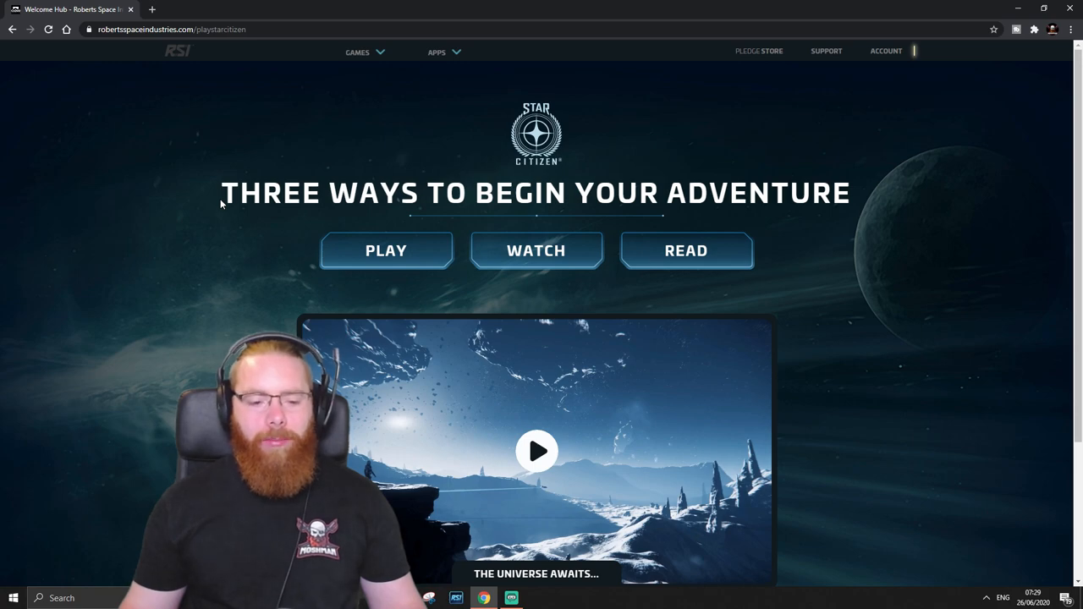
Find Prepare for Flight and choose Play Now Alpha 3.9 for starter packs
scroll("down", 3)
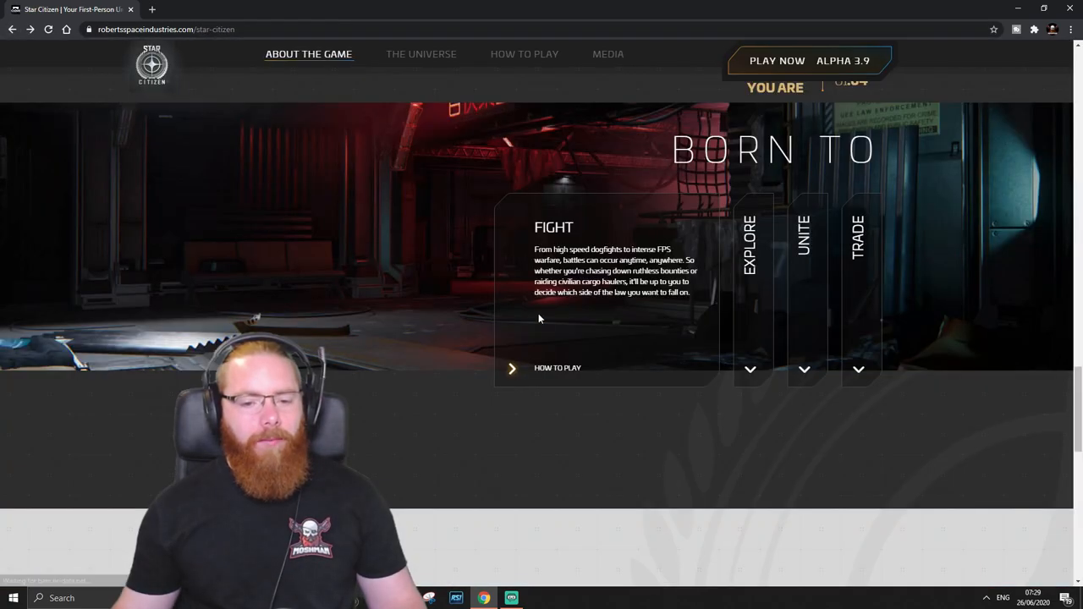
scroll("down", 3)
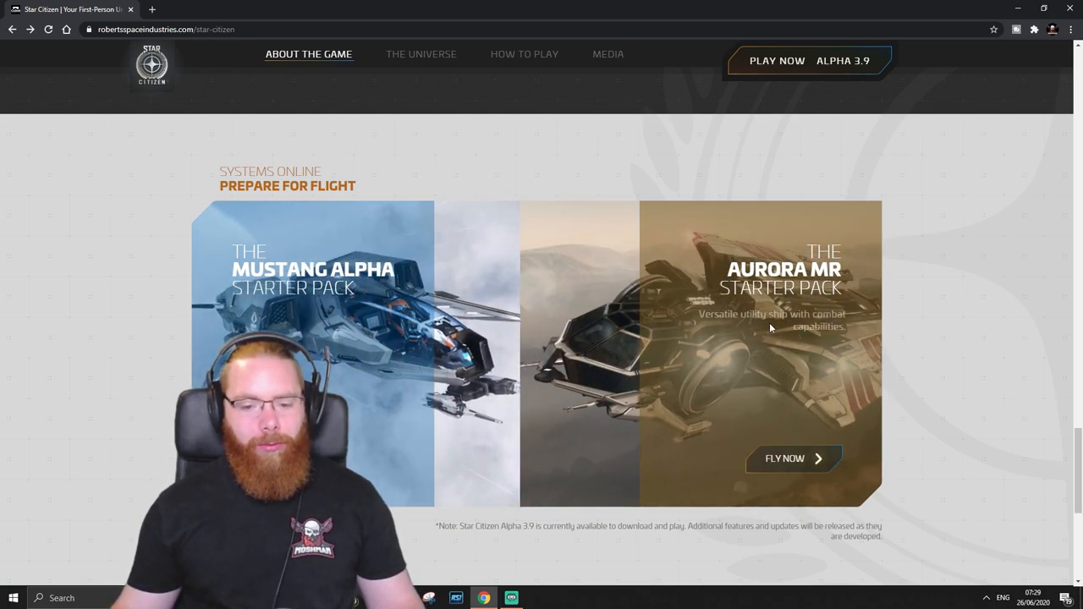
scroll("up", 3)
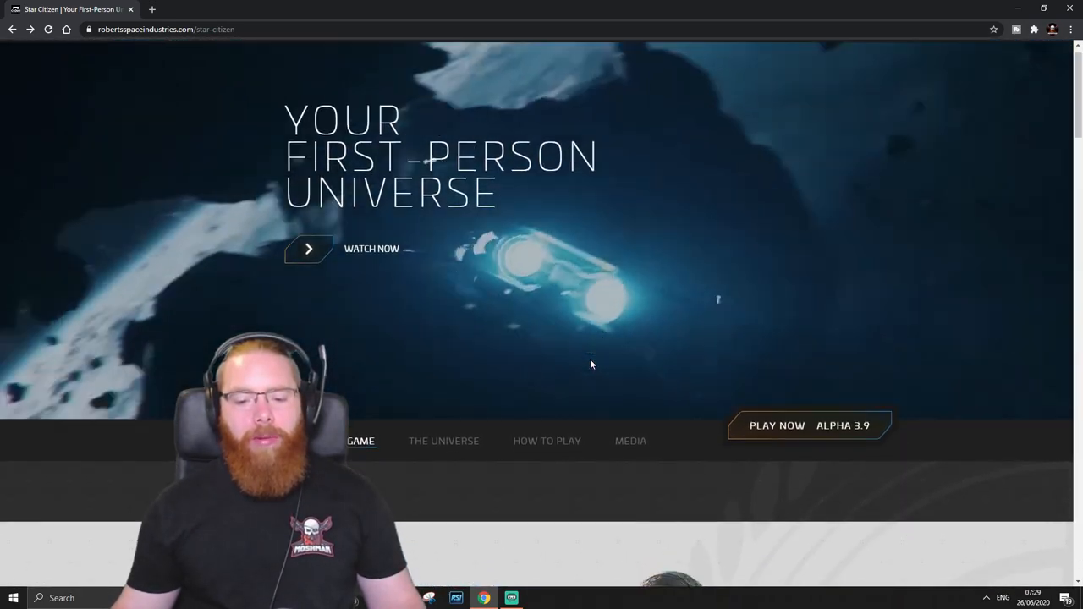
left_click(776, 424)
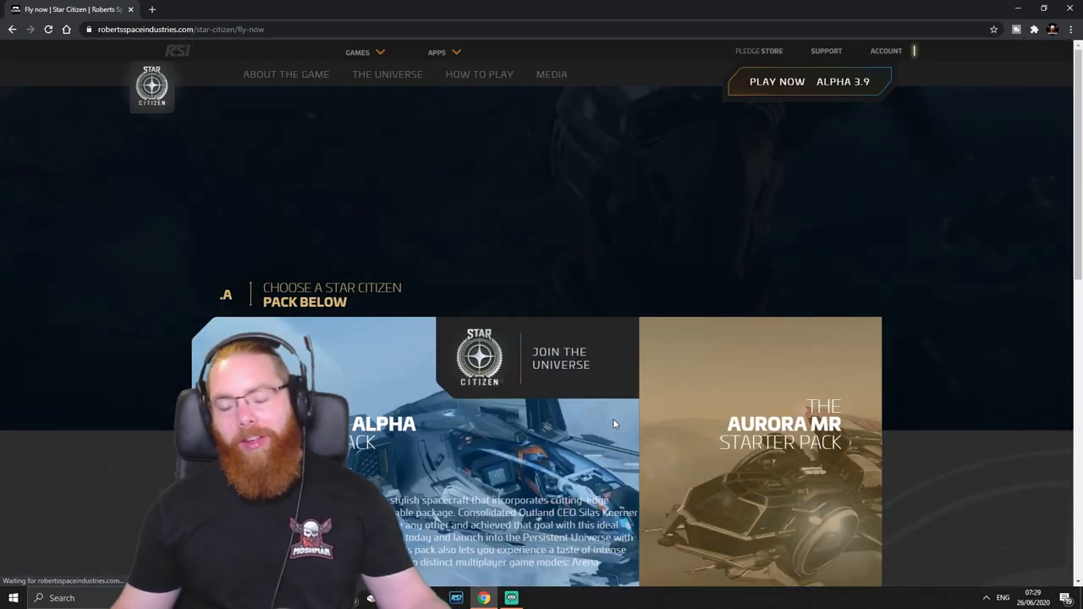
Scroll the Fly Now page to the Mustang Alpha and Aurora MR packs at $45
scroll("down", 3)
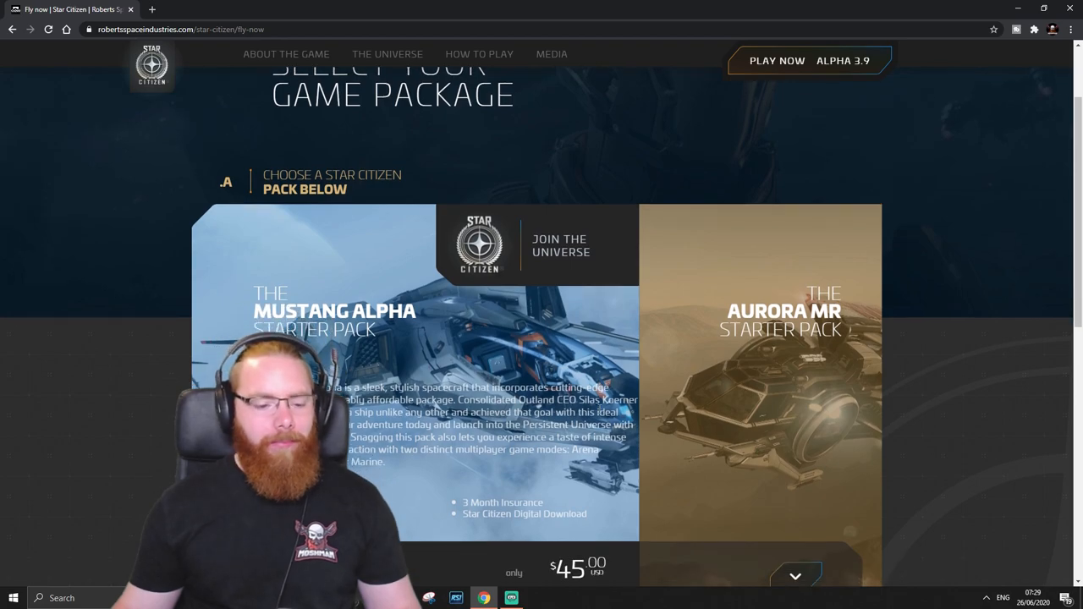
scroll("down", 3)
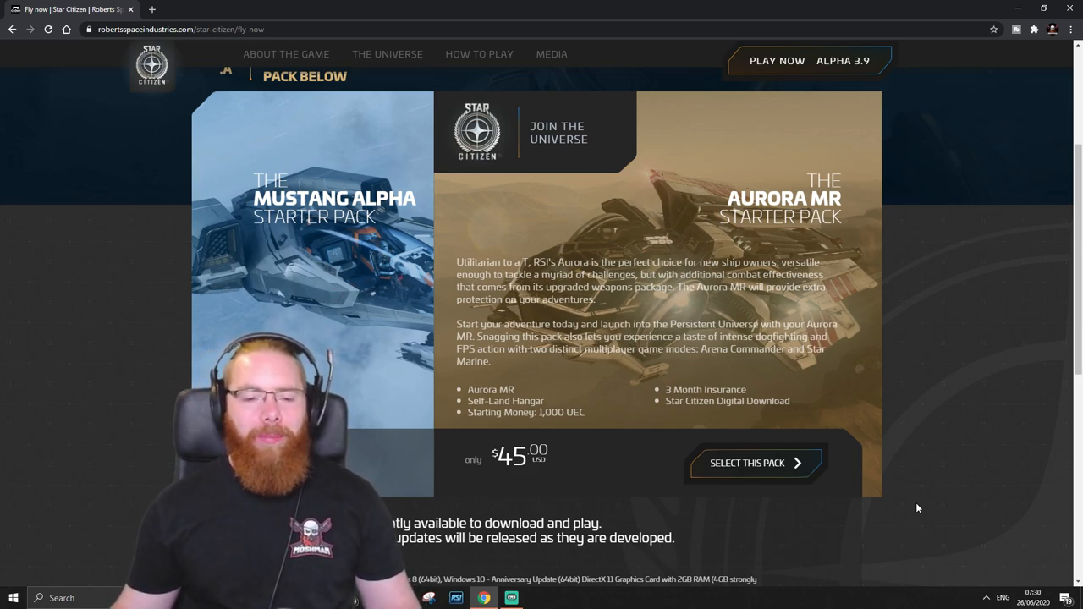
scroll("down", 3)
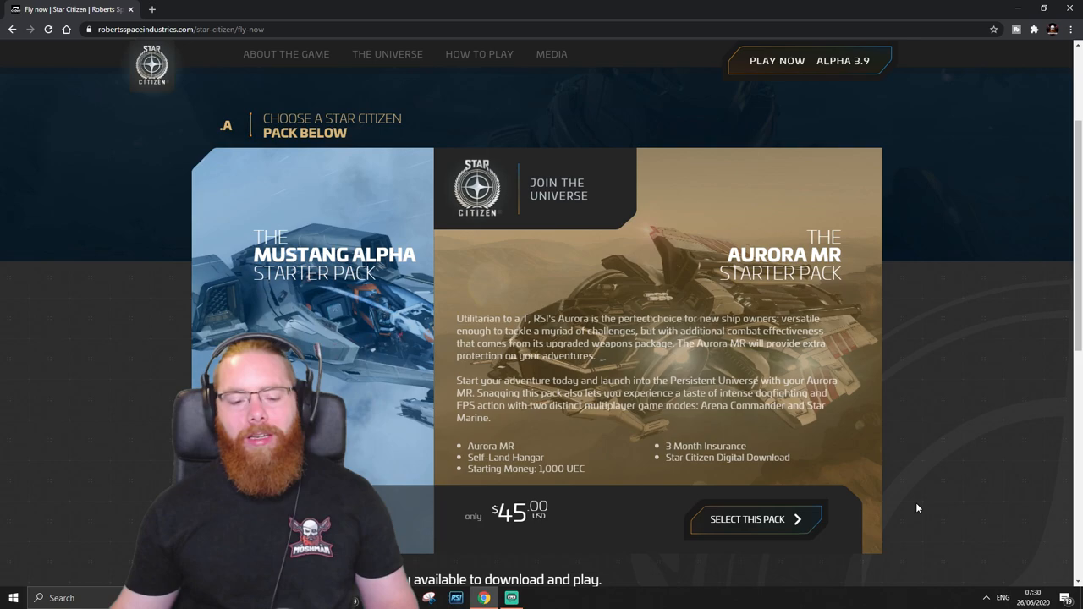
scroll("down", 3)
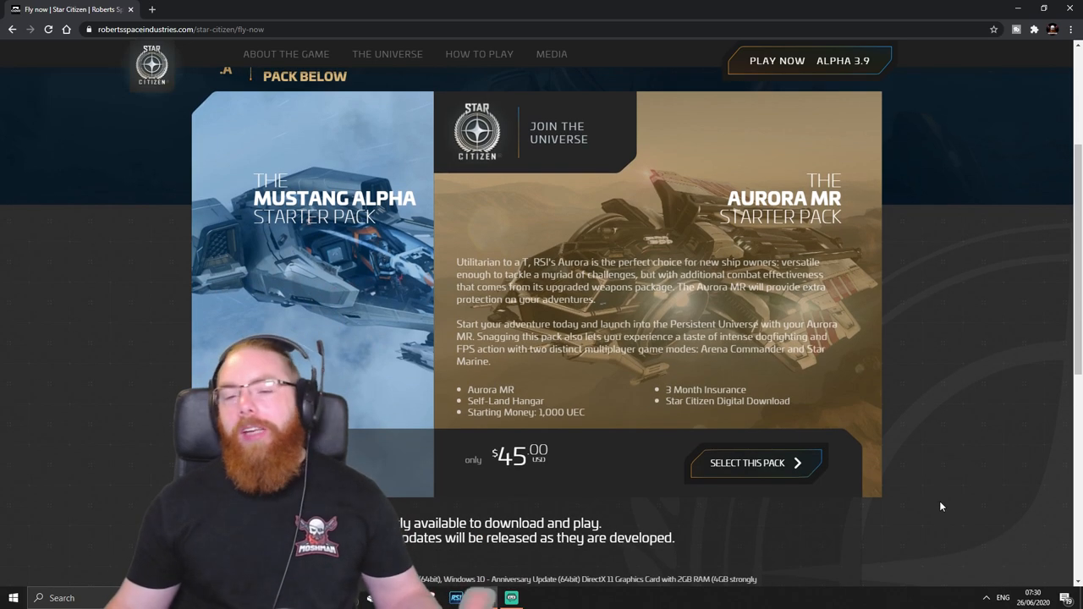
mouse_move(607, 453)
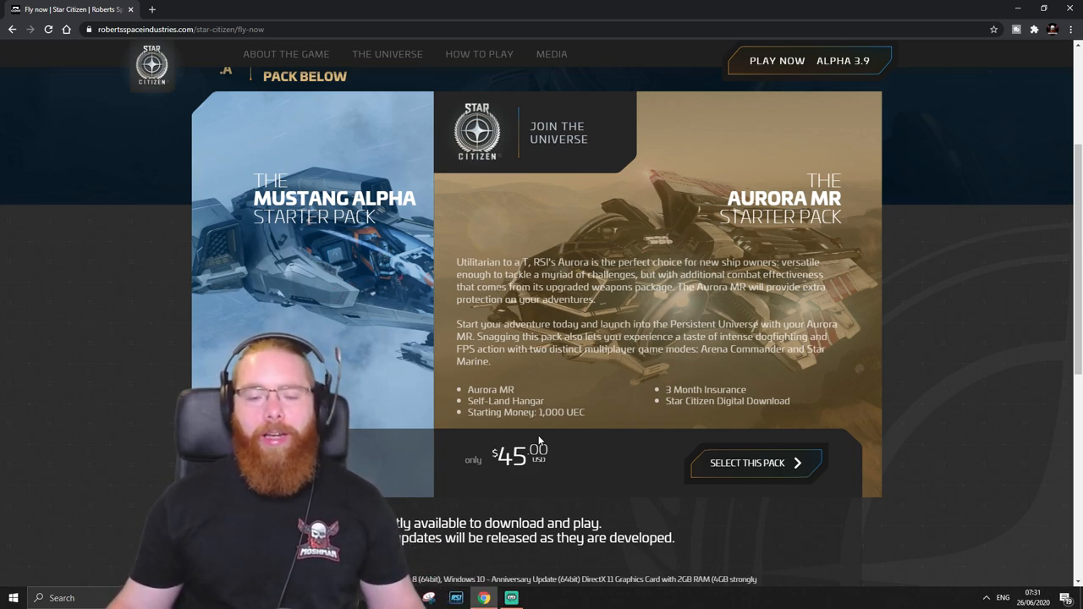
mouse_move(615, 437)
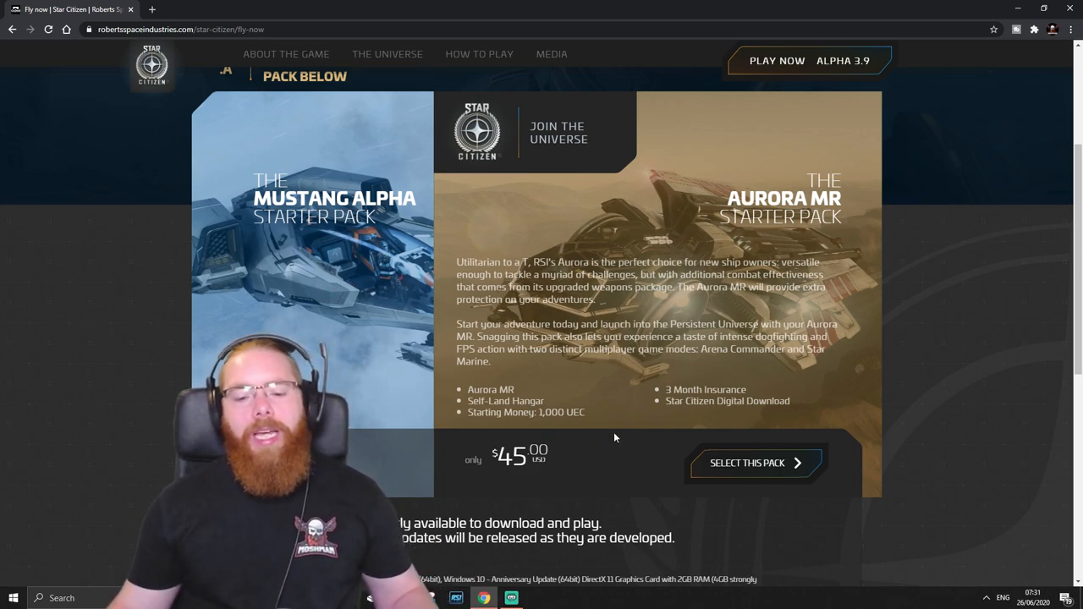